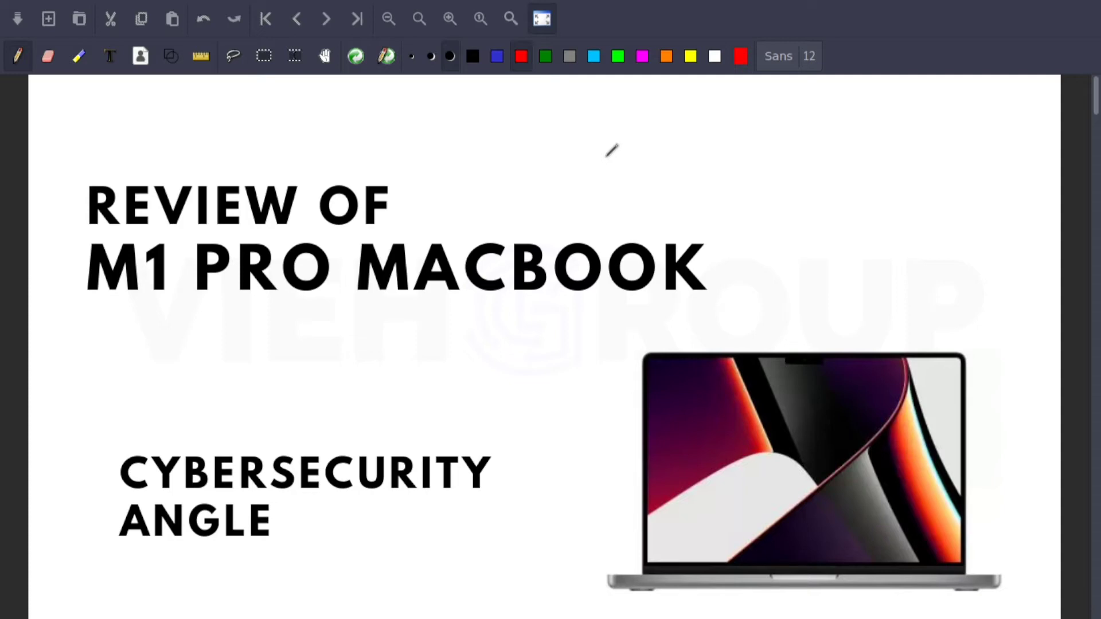
mouse_move(452, 398)
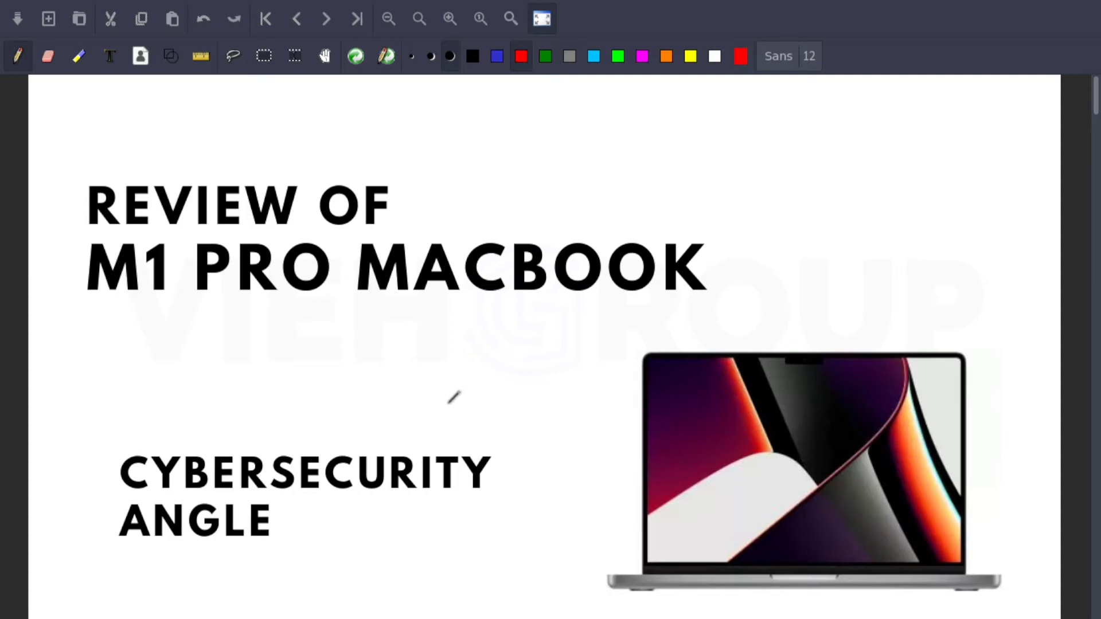
Draw red check marks beside Introduction note, Apps In-compatibility, Virtualization, Wireshark and Overall thoughts on incompatibility
left_click_drag(144, 548, 215, 573)
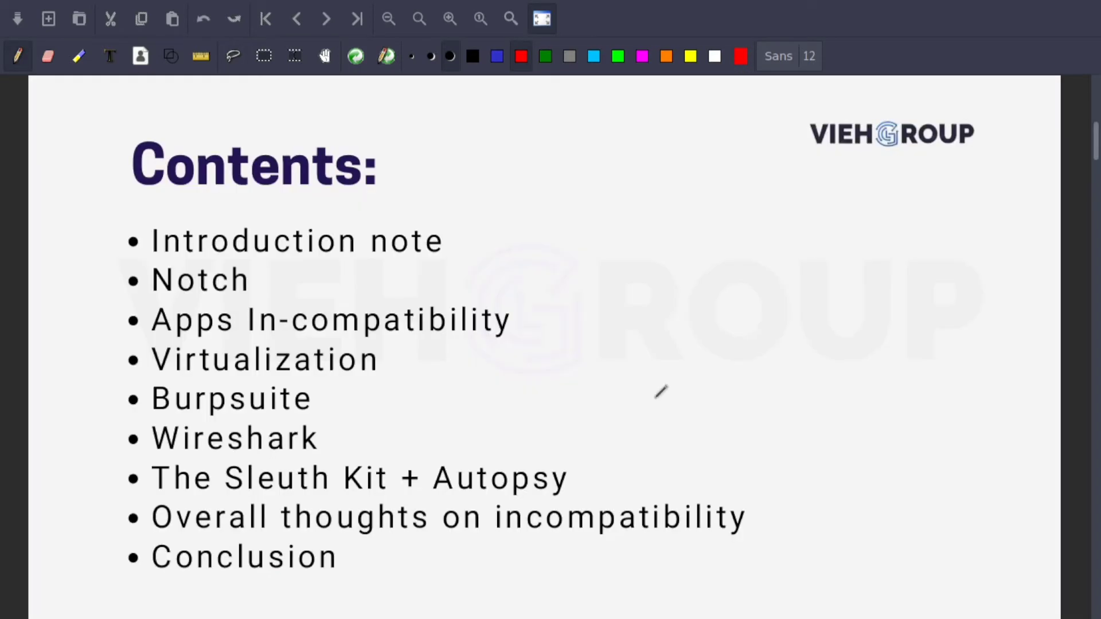
mouse_move(492, 256)
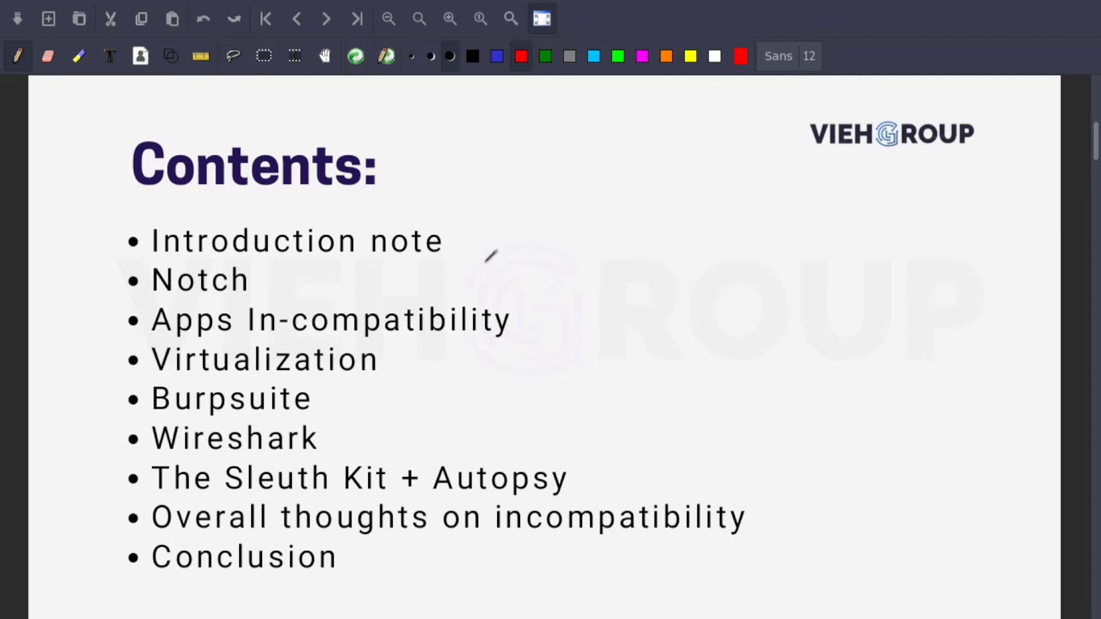
mouse_move(457, 235)
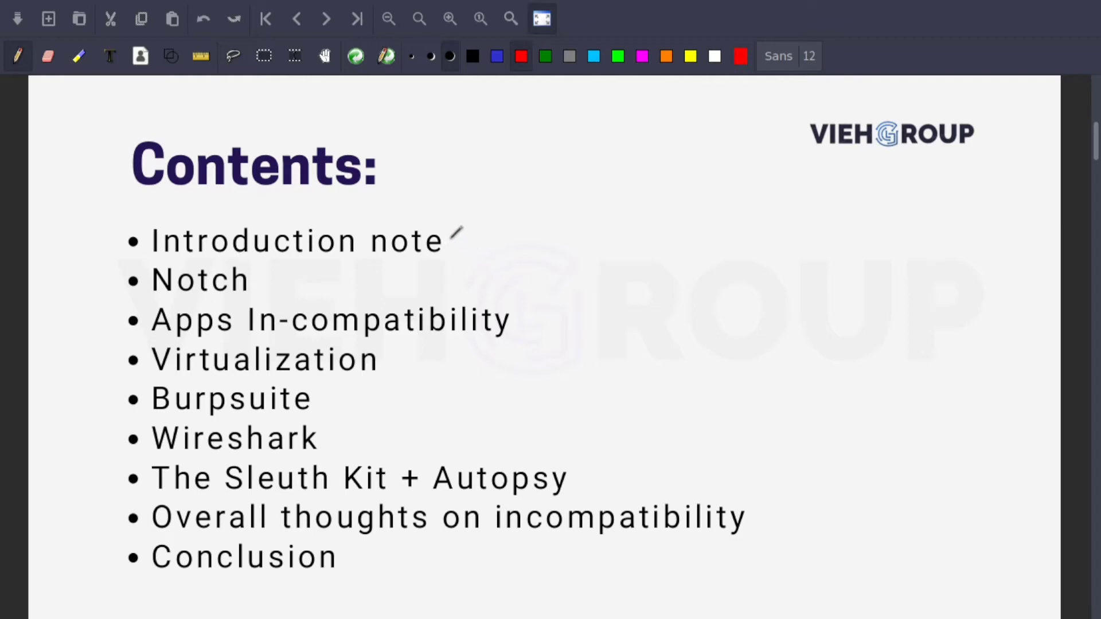
left_click_drag(456, 247, 521, 213)
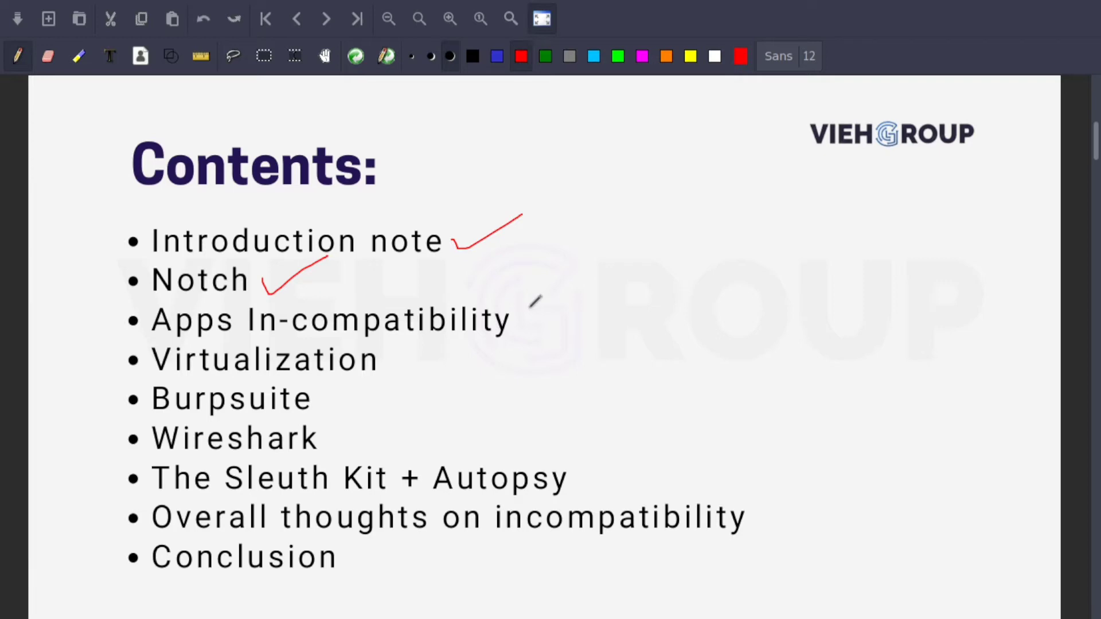
left_click_drag(530, 327, 615, 292)
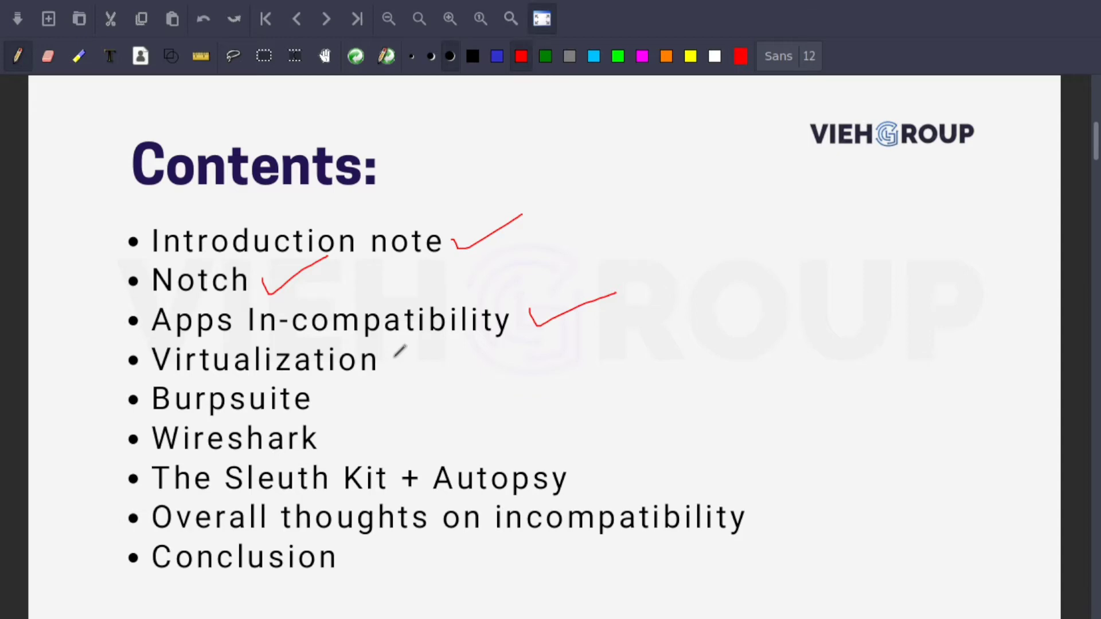
left_click_drag(396, 365, 478, 341)
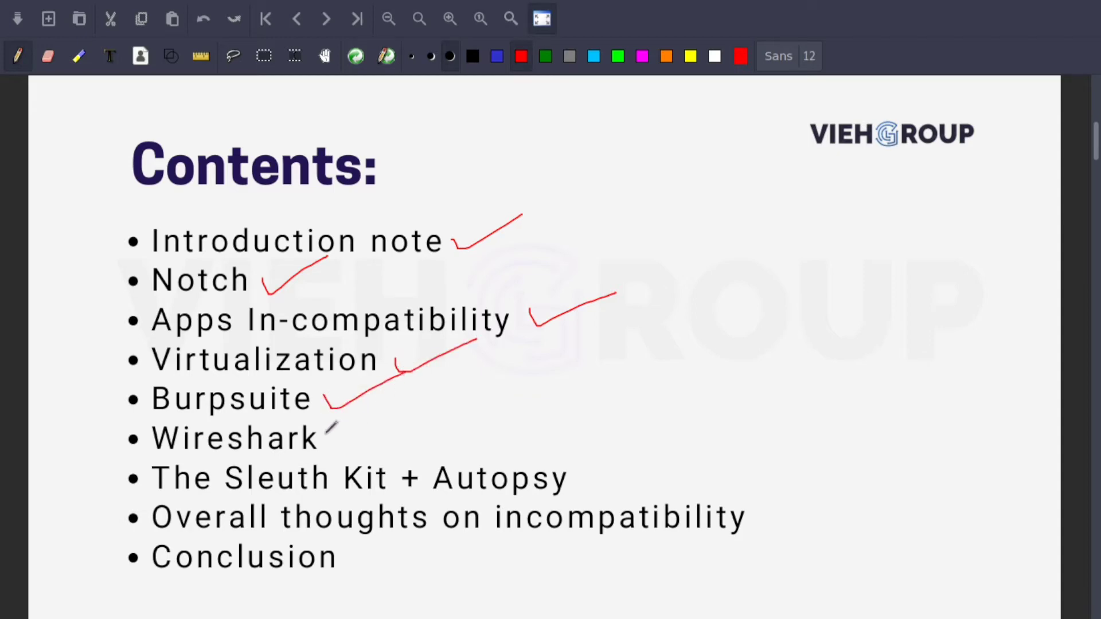
left_click_drag(330, 436, 421, 418)
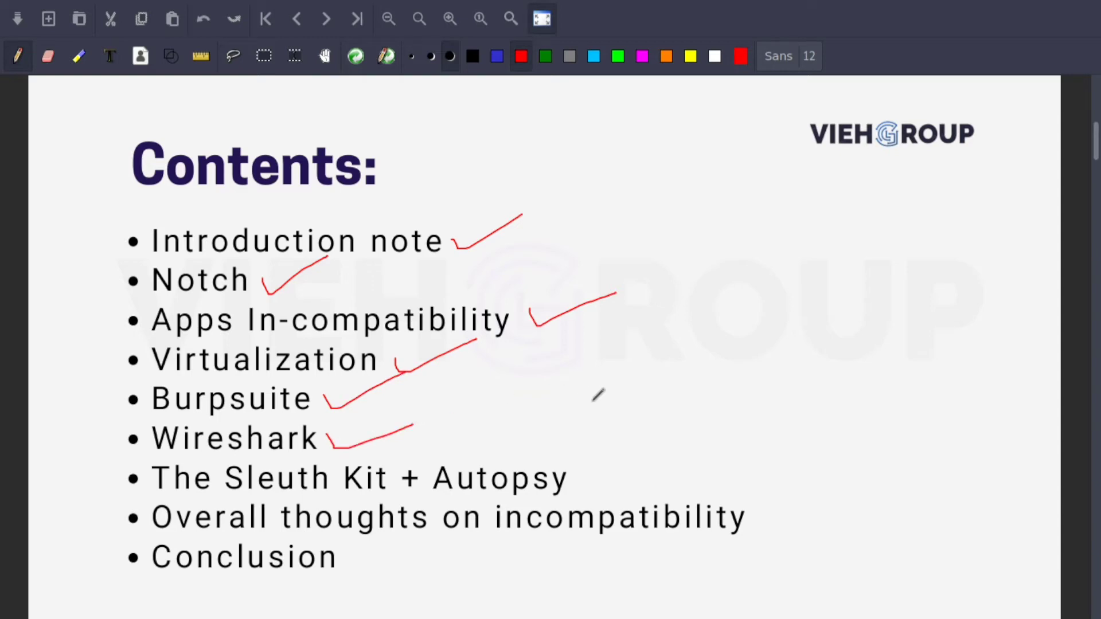
mouse_move(590, 467)
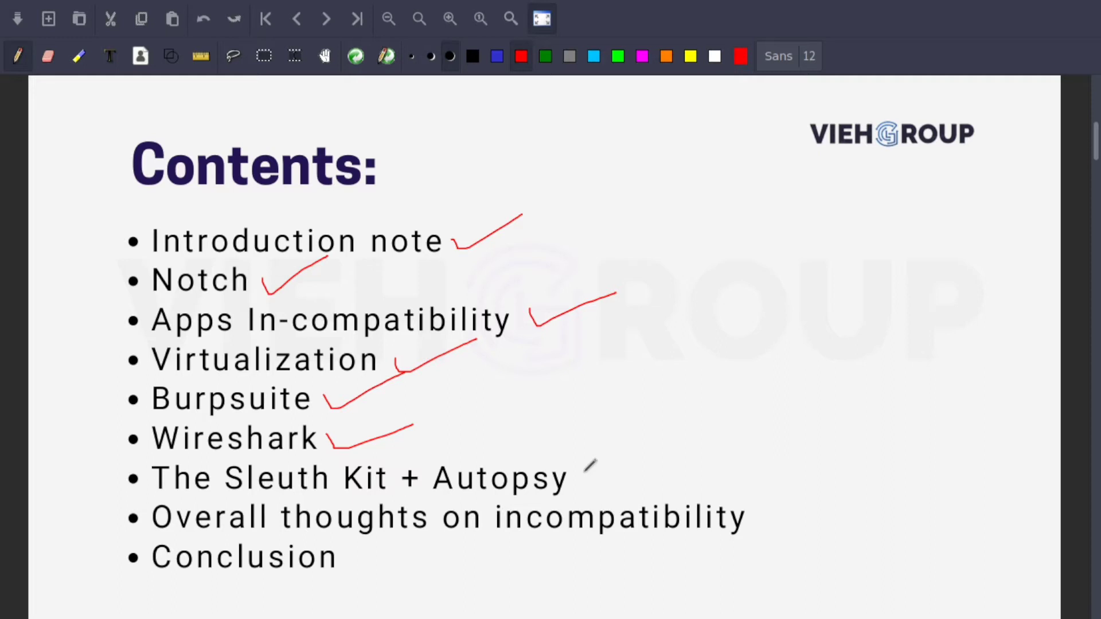
mouse_move(312, 460)
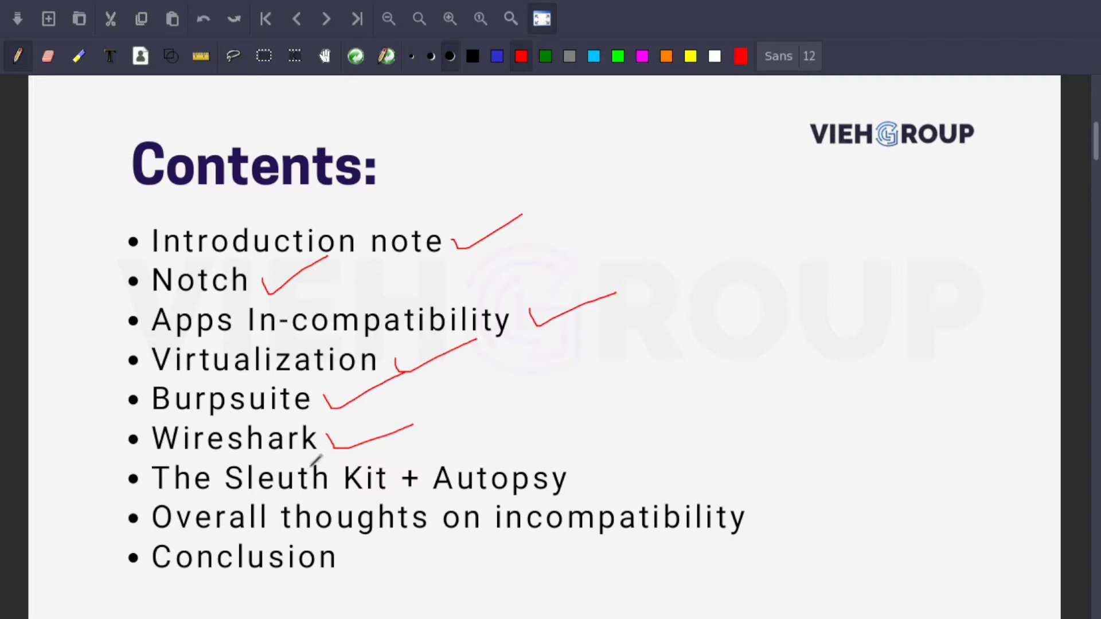
mouse_move(541, 426)
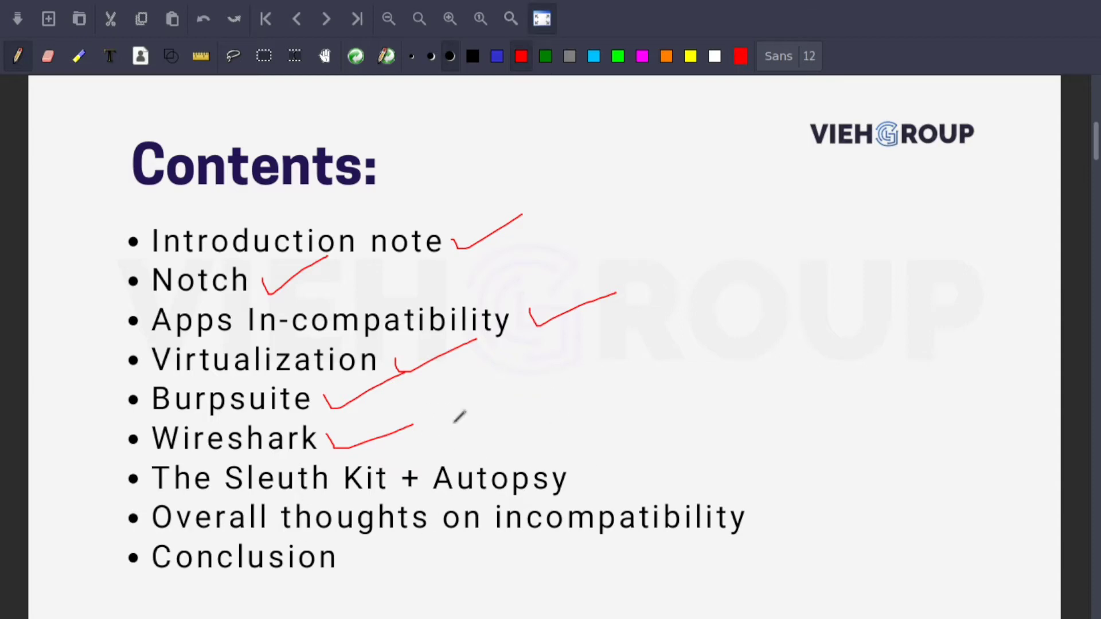
mouse_move(597, 455)
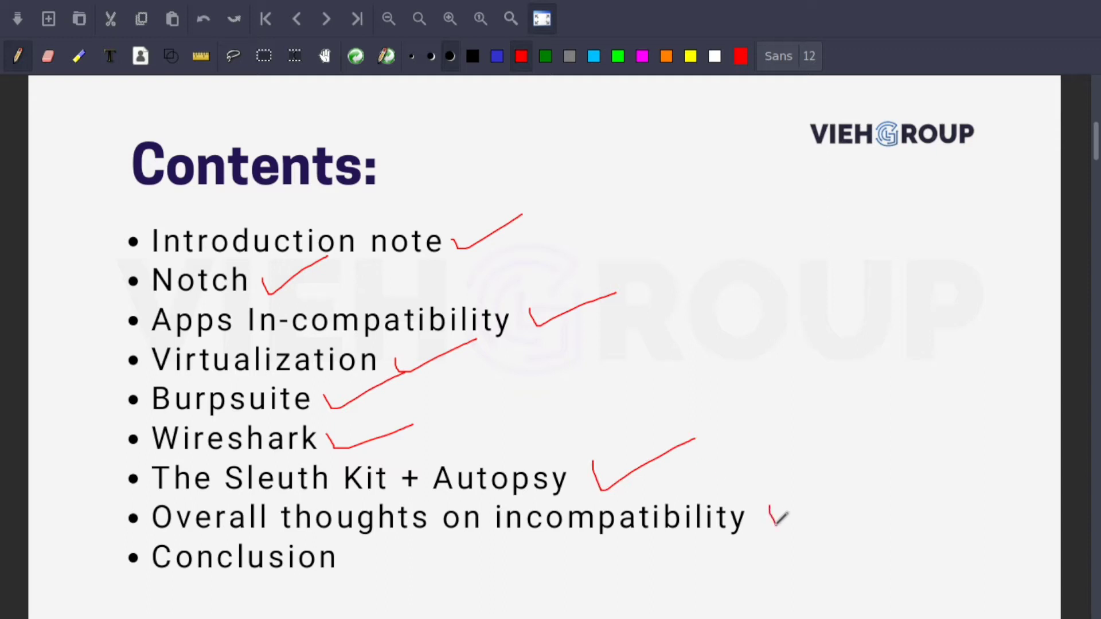
left_click_drag(776, 520, 910, 446)
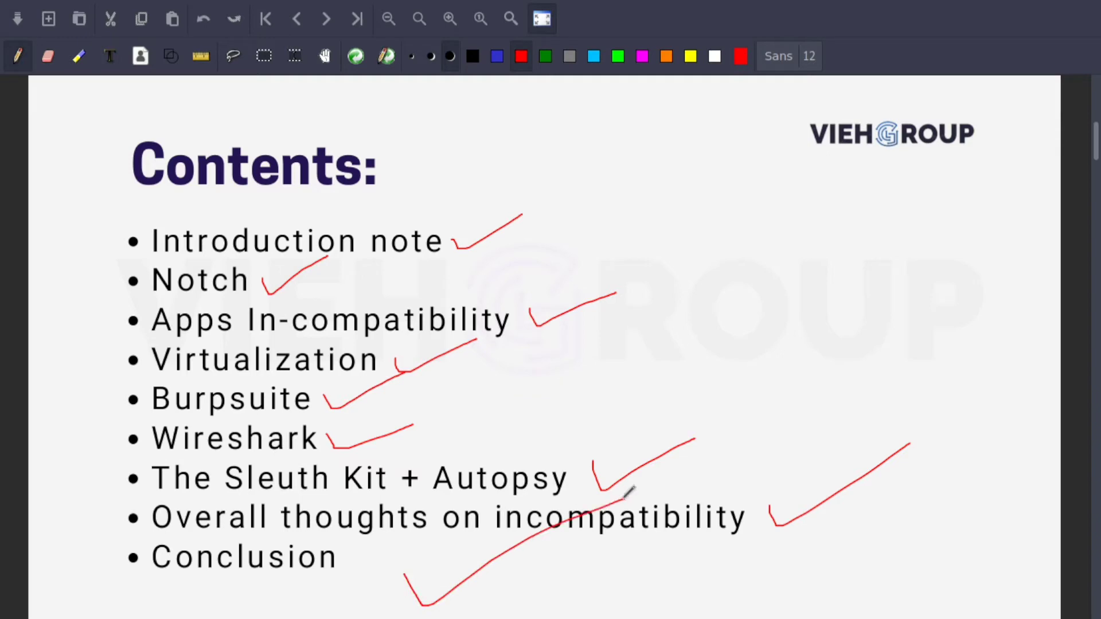
Advance to the next slide with the next-page arrow
left_click(326, 18)
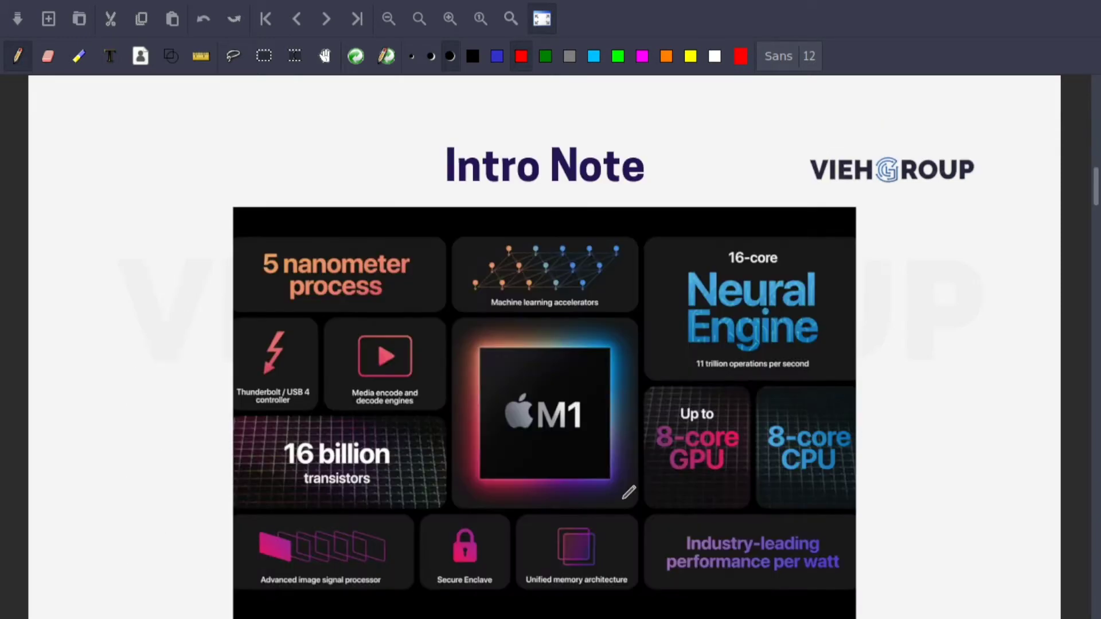
mouse_move(569, 309)
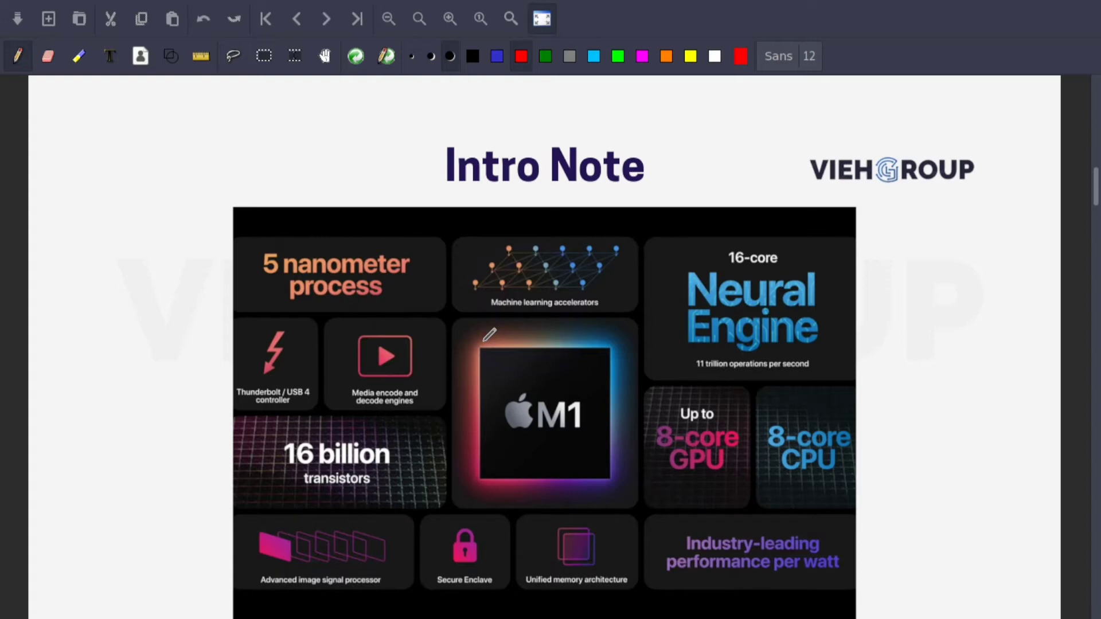
mouse_move(878, 295)
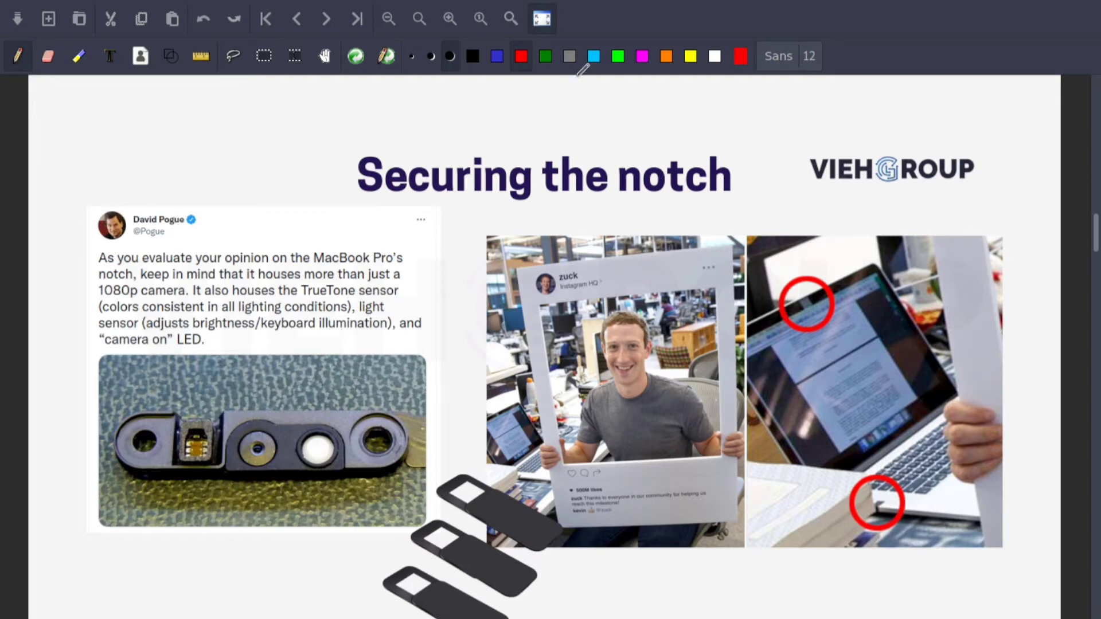
Circle the camera module photo in red, add a stroke above the tweet and box its middle sensors
left_click_drag(364, 380, 457, 411)
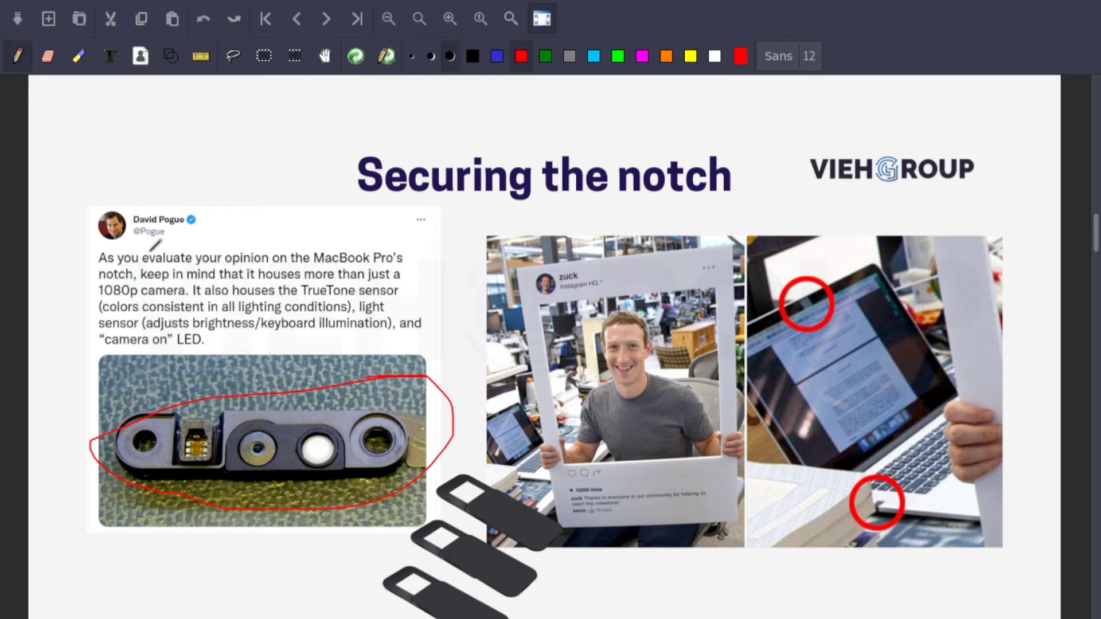
left_click_drag(152, 249, 349, 106)
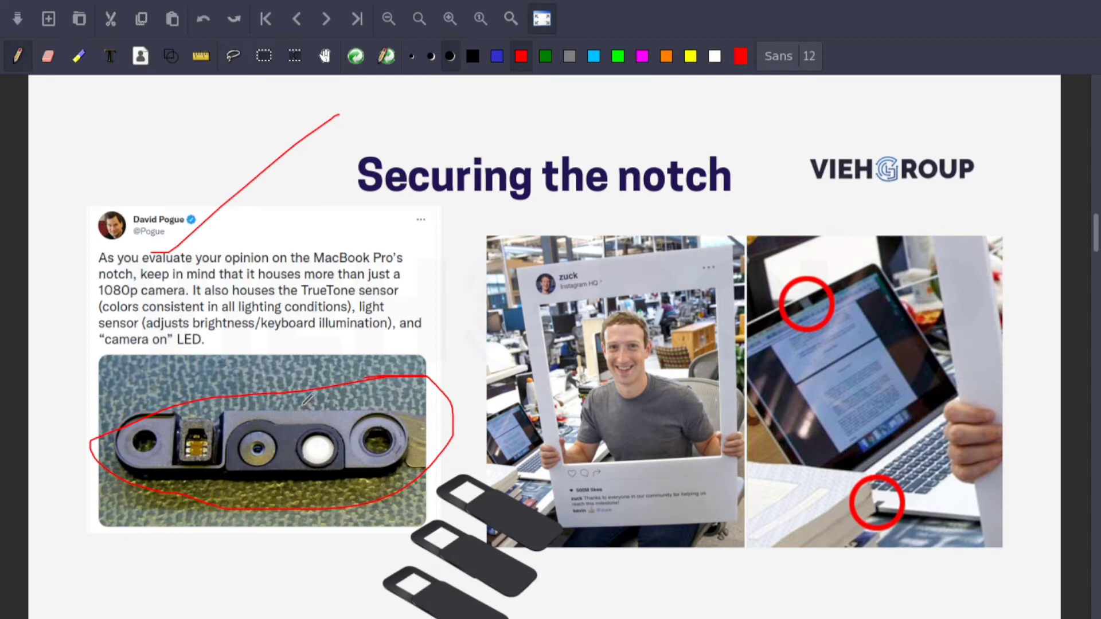
left_click_drag(307, 397, 303, 477)
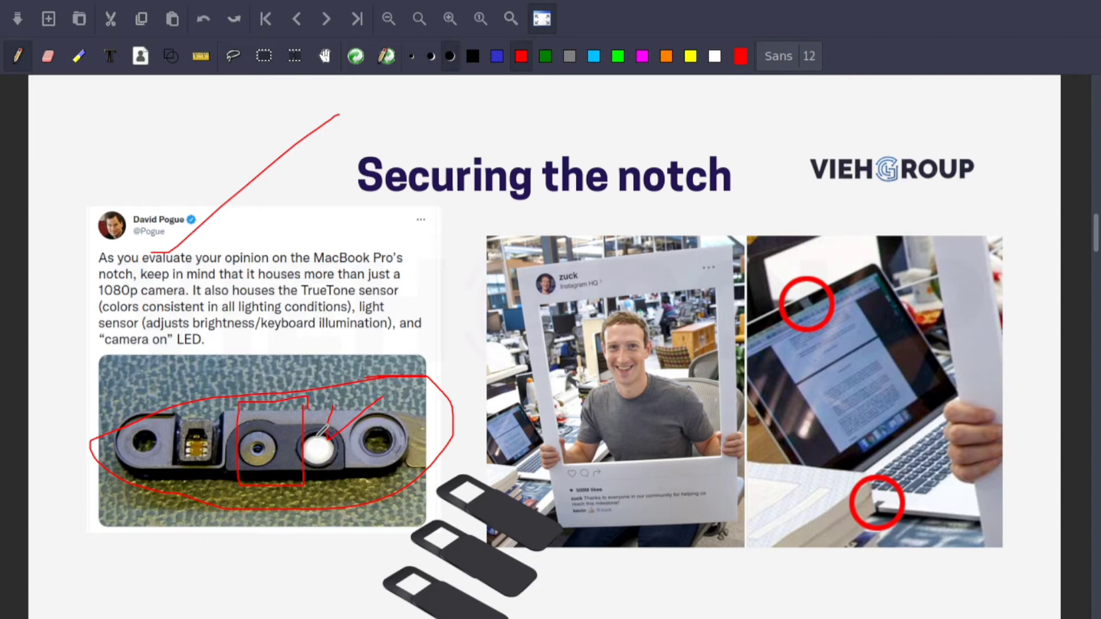
Circle the webcam cover sliders in red and sketch a sliding cover with an arrow at top-left
left_click_drag(415, 467, 397, 590)
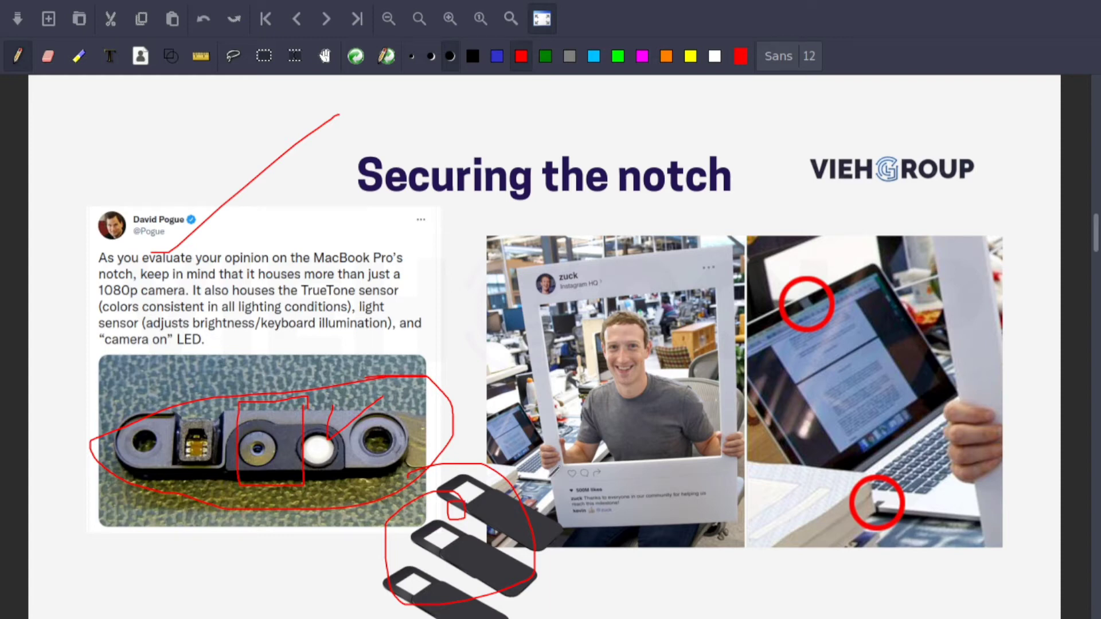
left_click_drag(105, 113, 256, 99)
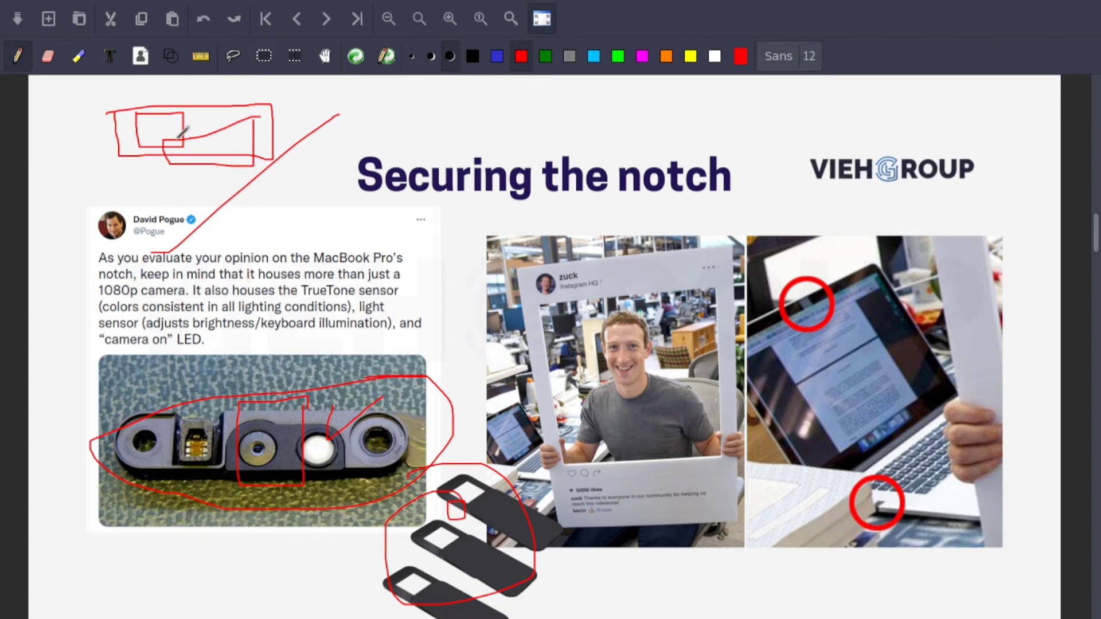
left_click_drag(168, 145, 446, 140)
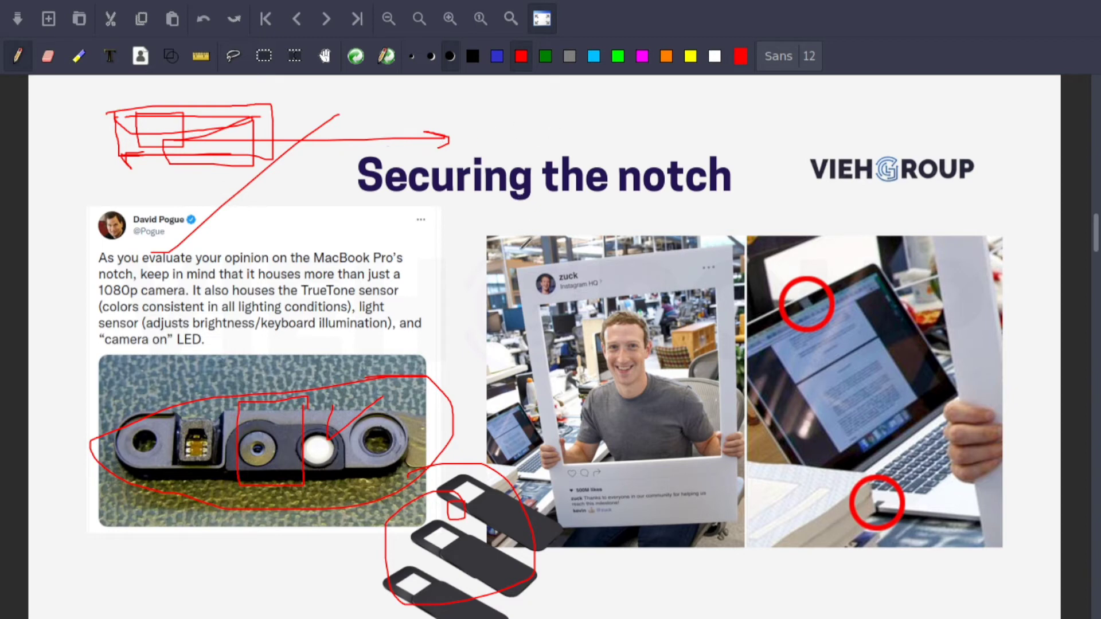
mouse_move(526, 243)
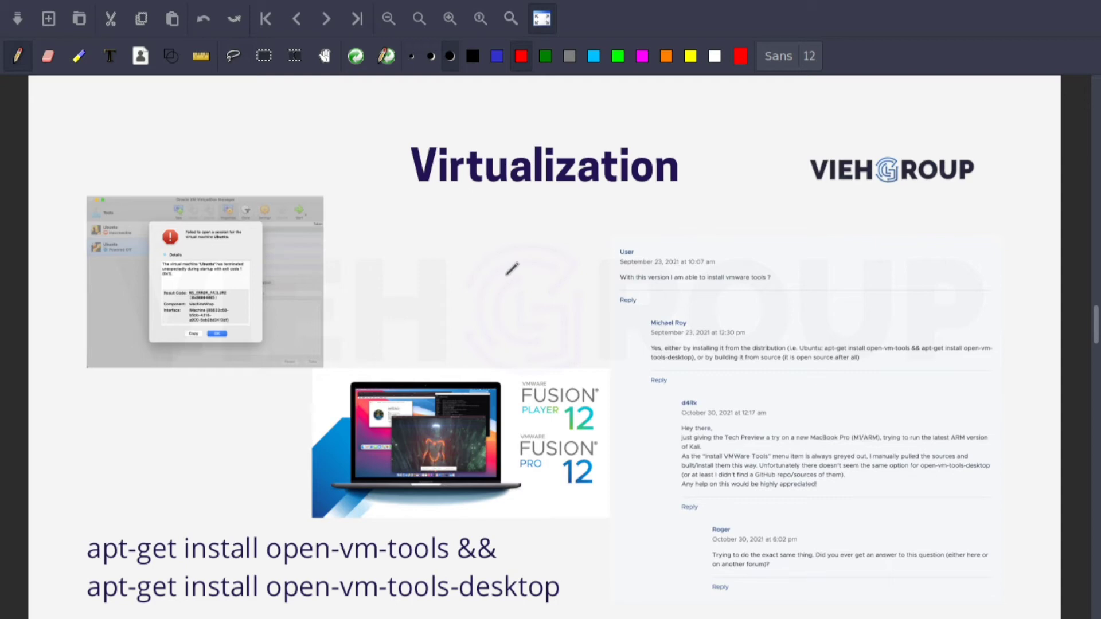
mouse_move(463, 271)
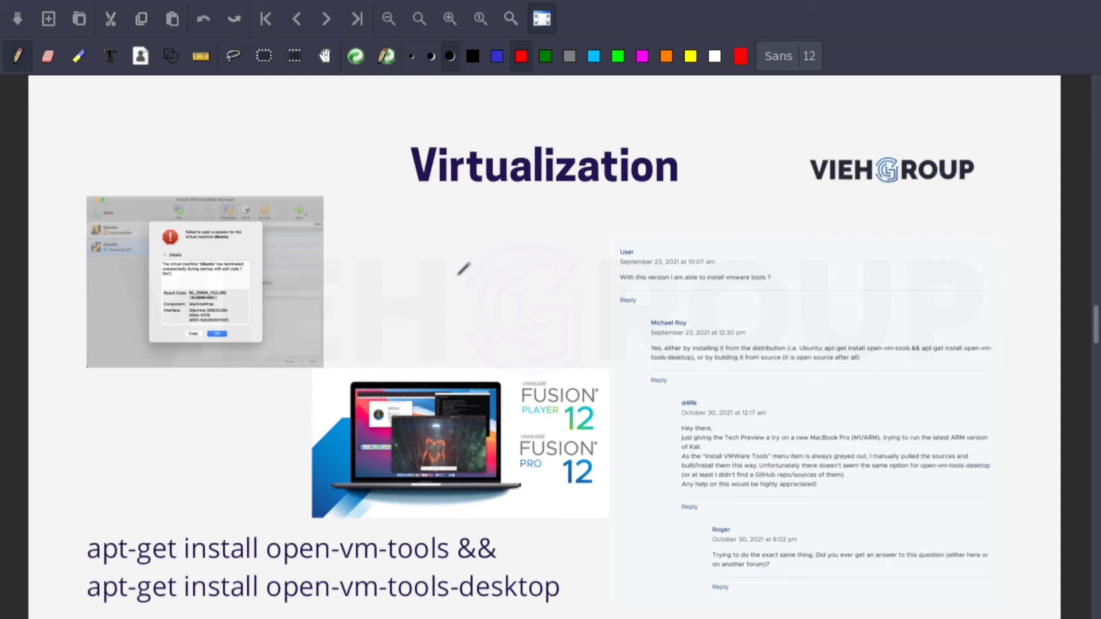
mouse_move(433, 308)
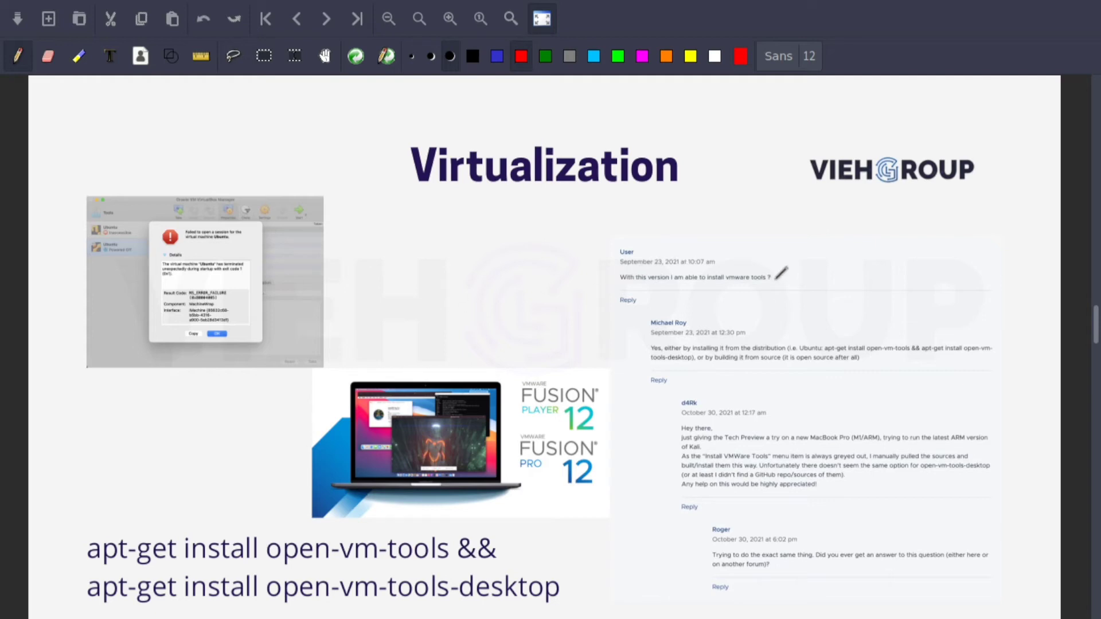
Tick the forum question about installing vmware tools in red
left_click_drag(776, 284, 847, 248)
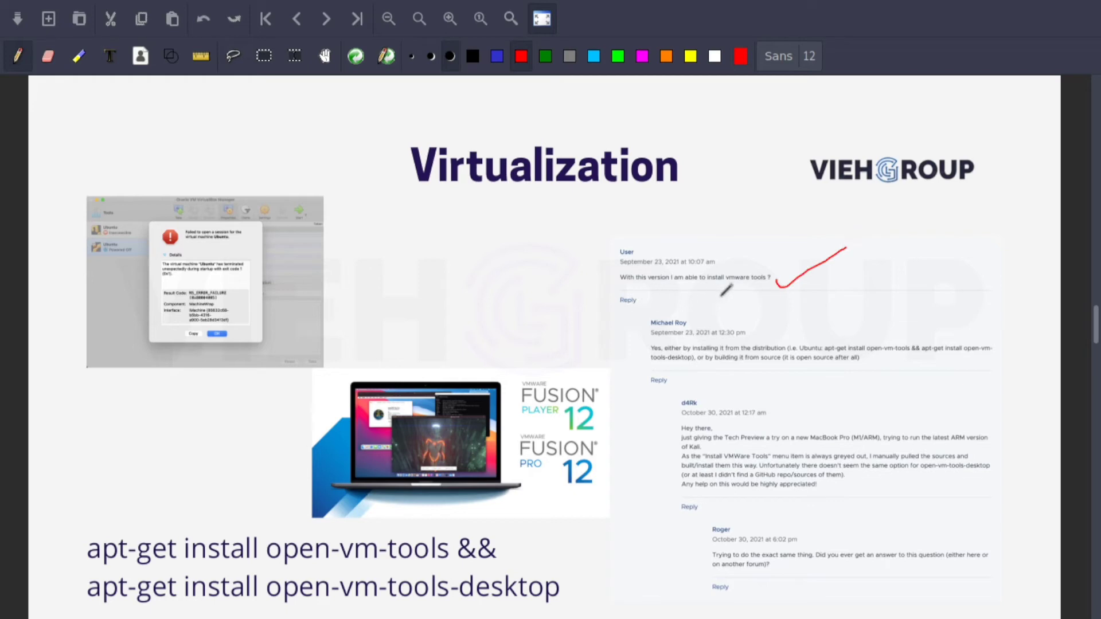
mouse_move(769, 278)
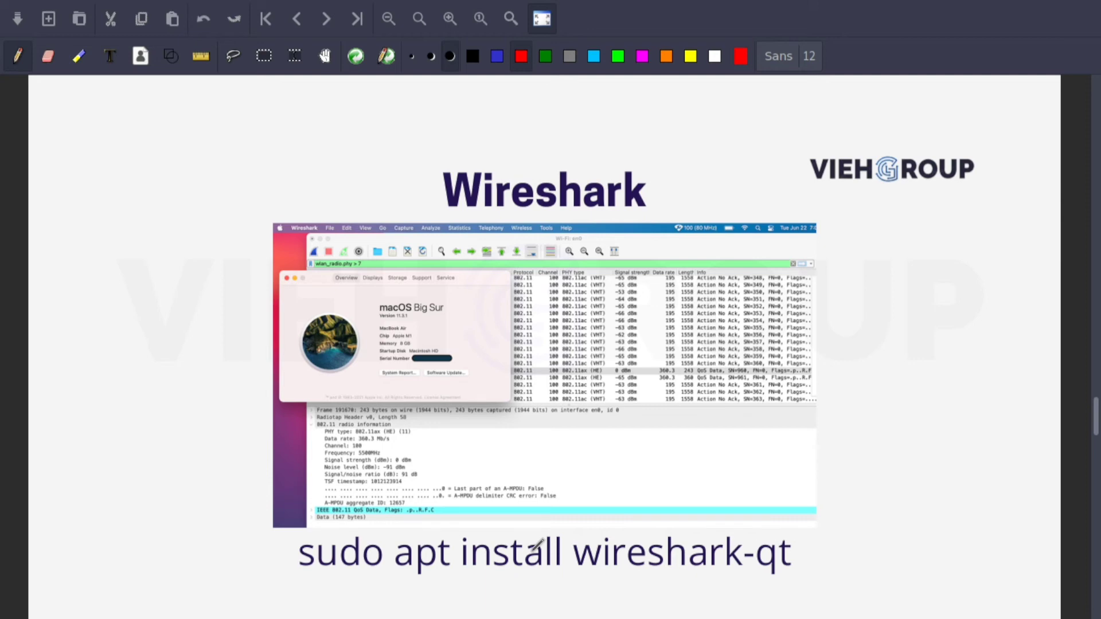
left_click_drag(653, 235, 825, 75)
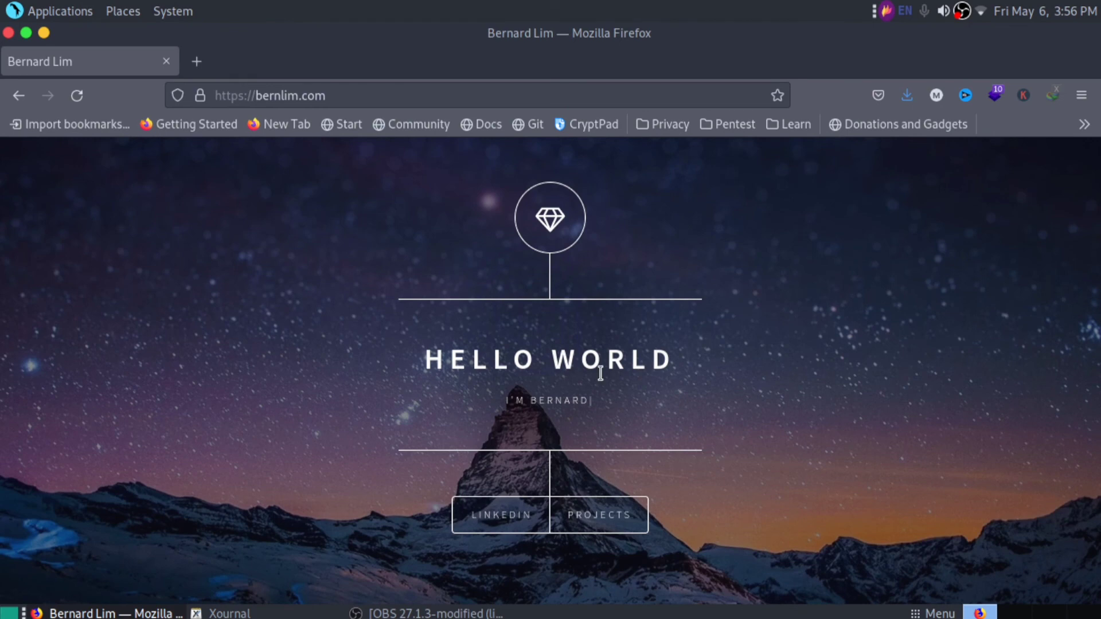
mouse_move(509, 513)
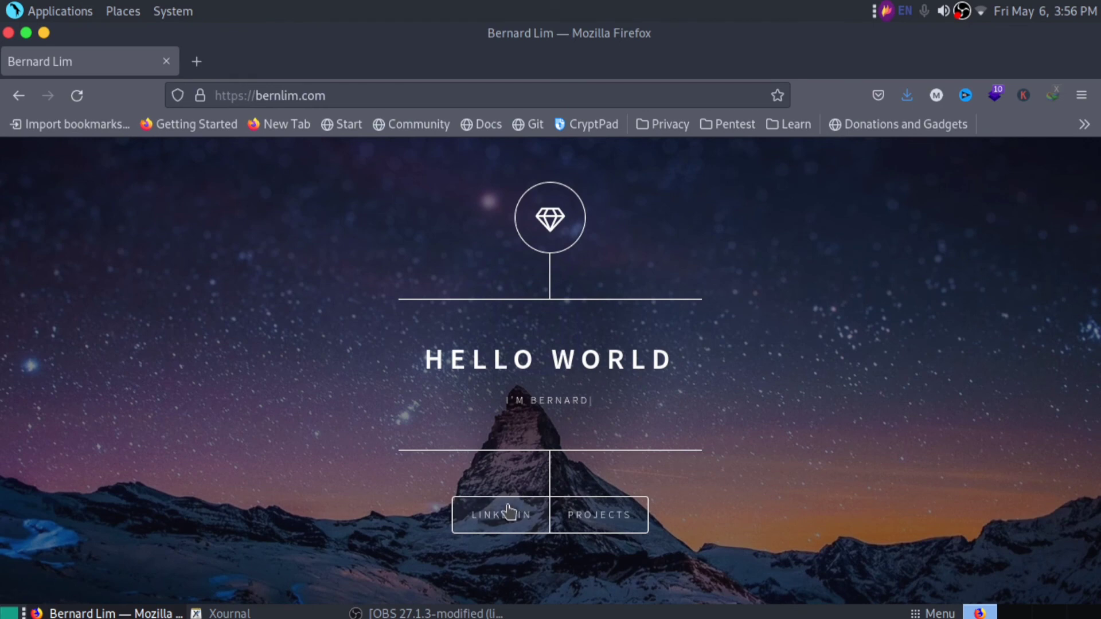
Browse the Apple Silicon security-app compatibility project page in Firefox and scroll its table
left_click(599, 514)
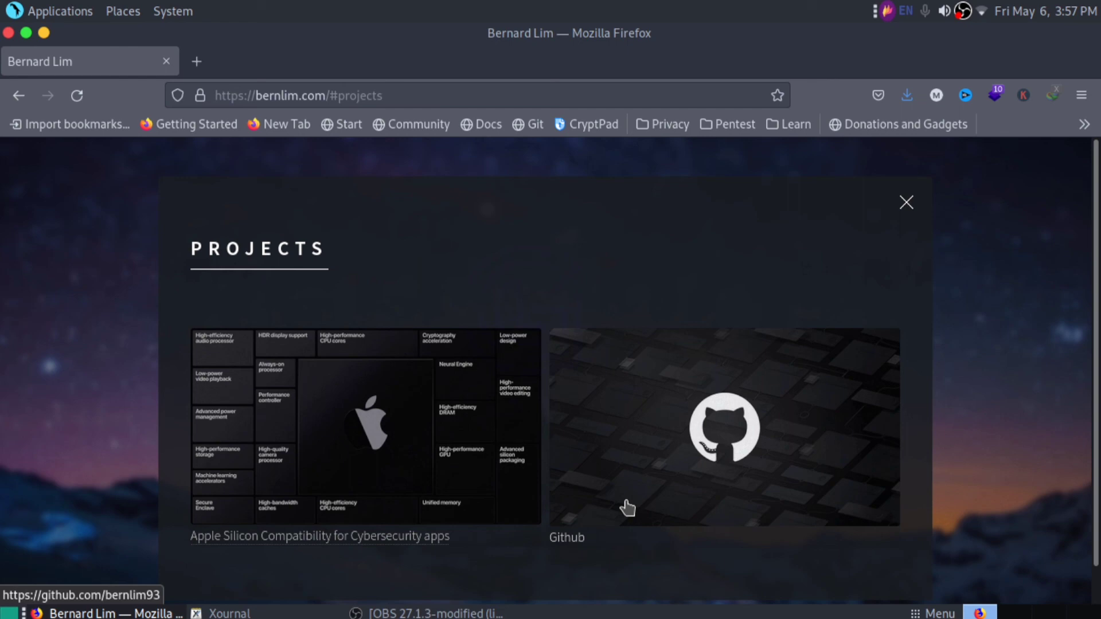
left_click(365, 427)
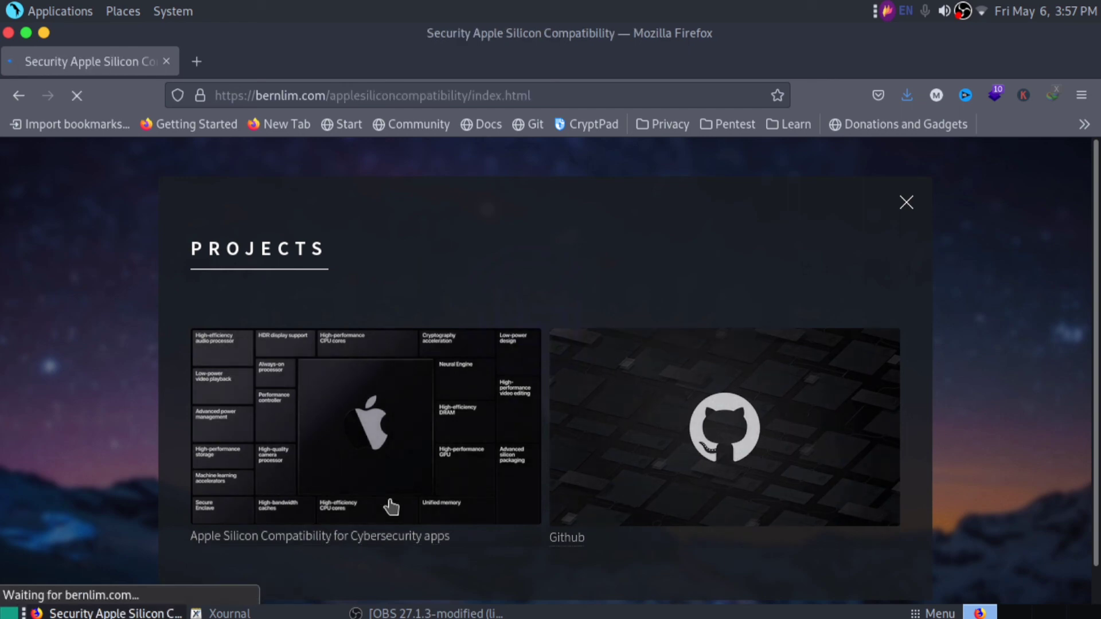
left_click(907, 203)
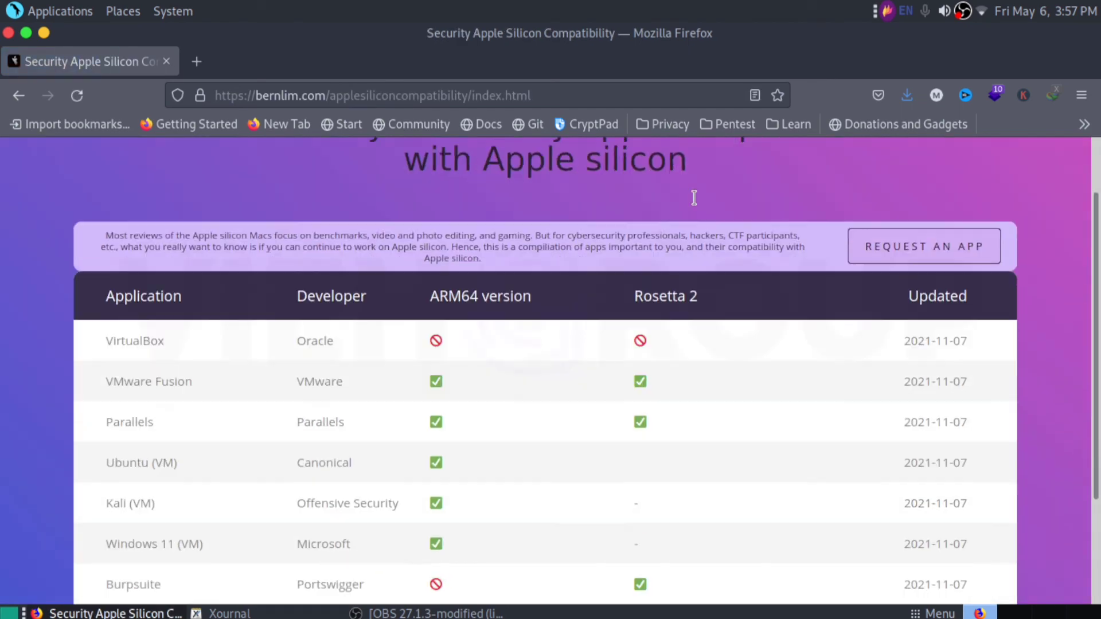
scroll("down", 3)
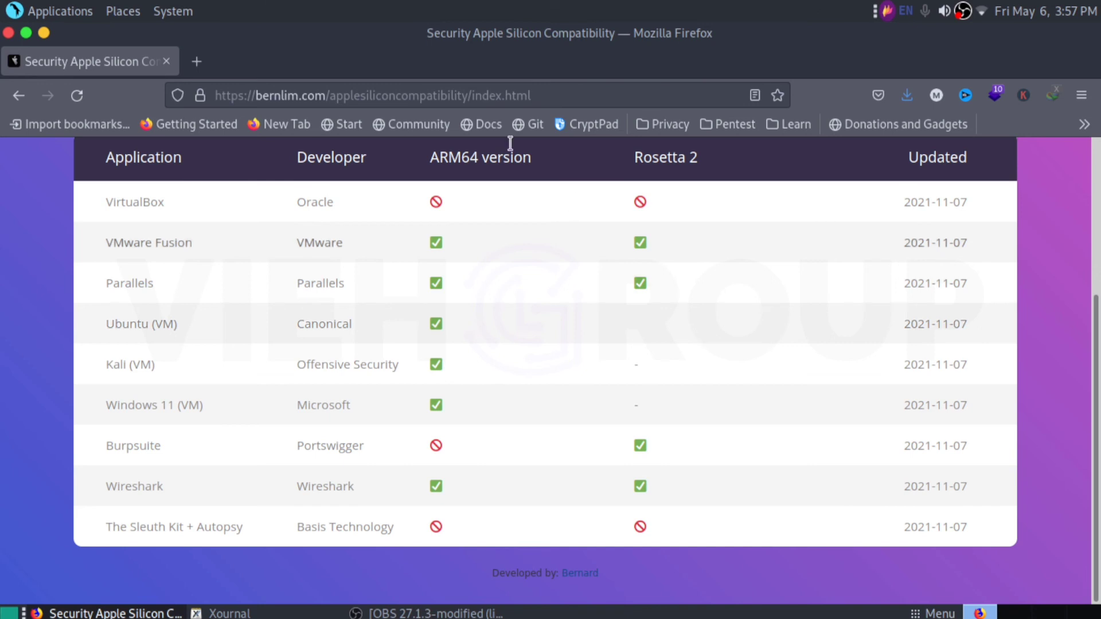
mouse_move(730, 181)
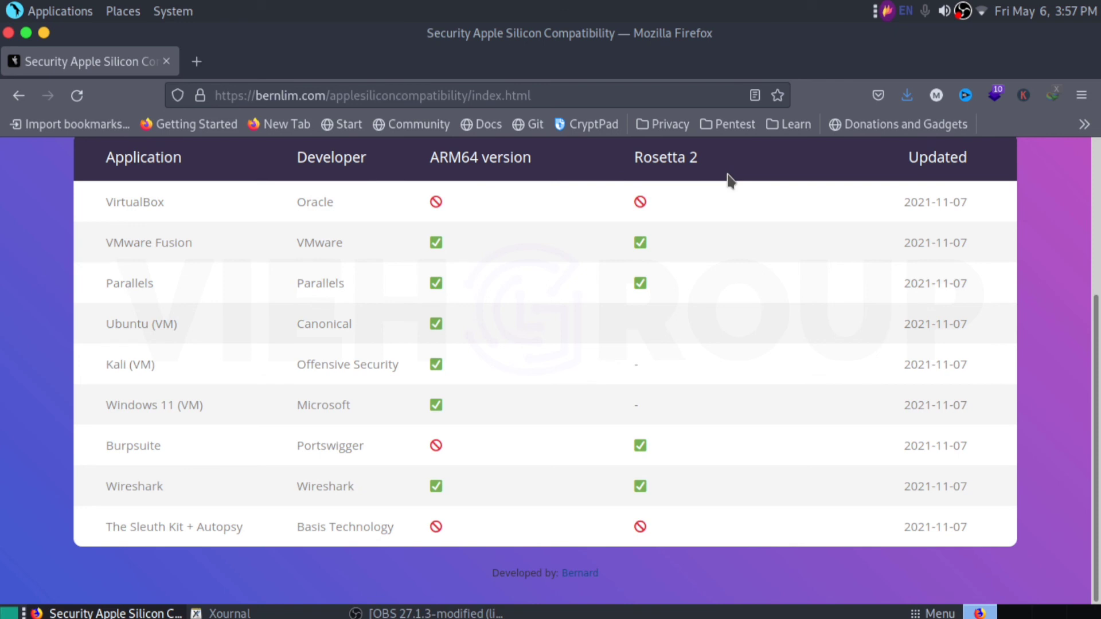
mouse_move(927, 337)
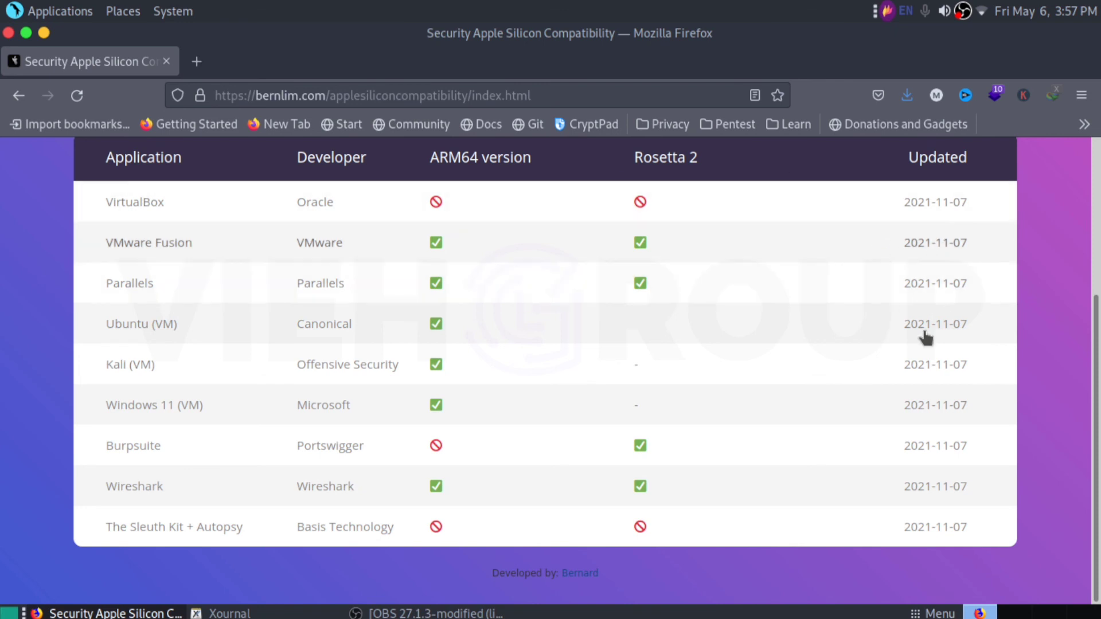
mouse_move(557, 400)
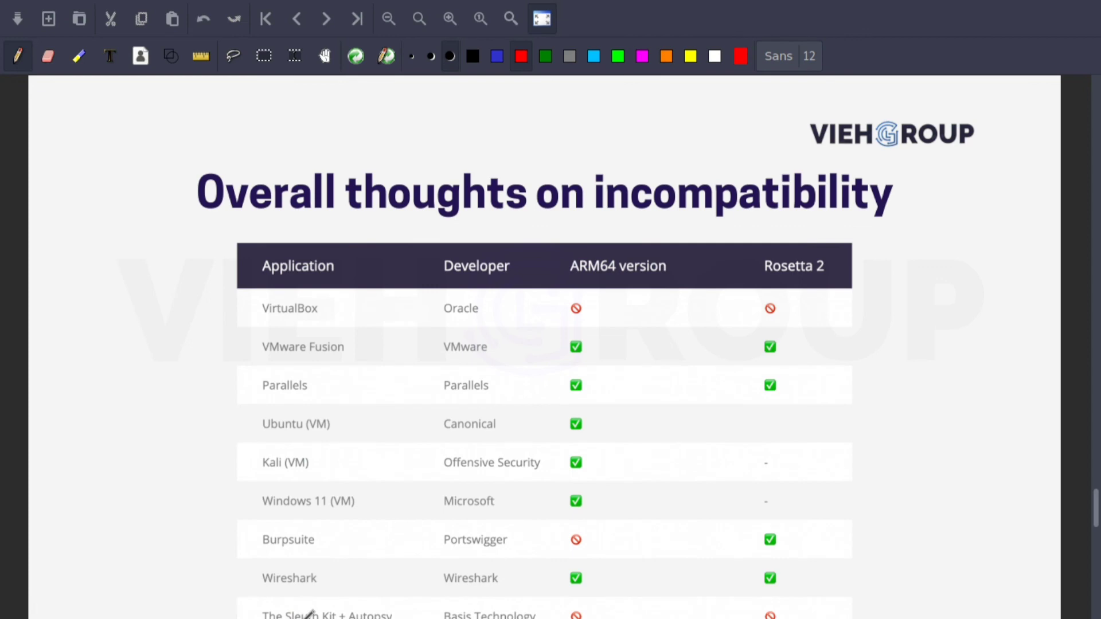
On the Conclusion slide, draw red check marks beside Battery life, Camera and Keyboard
left_click(357, 18)
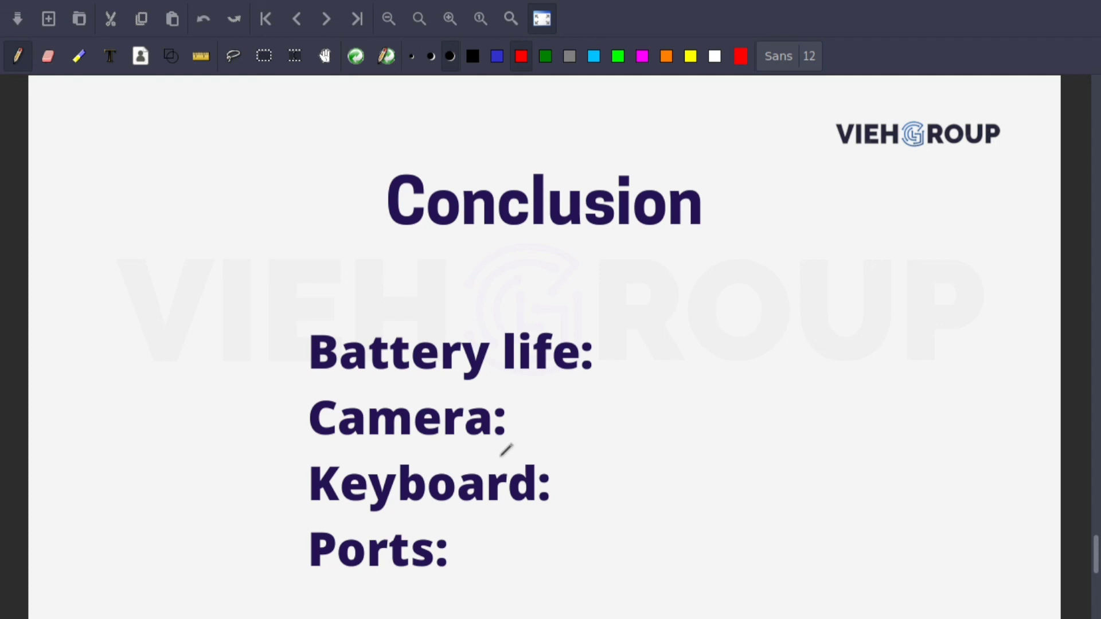
mouse_move(380, 188)
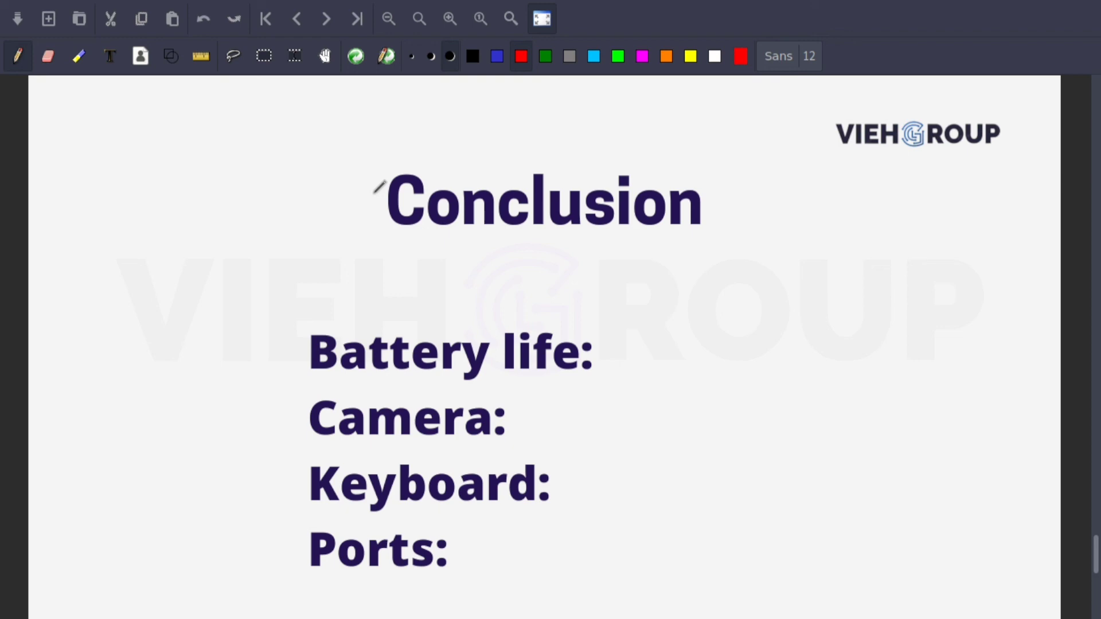
mouse_move(610, 266)
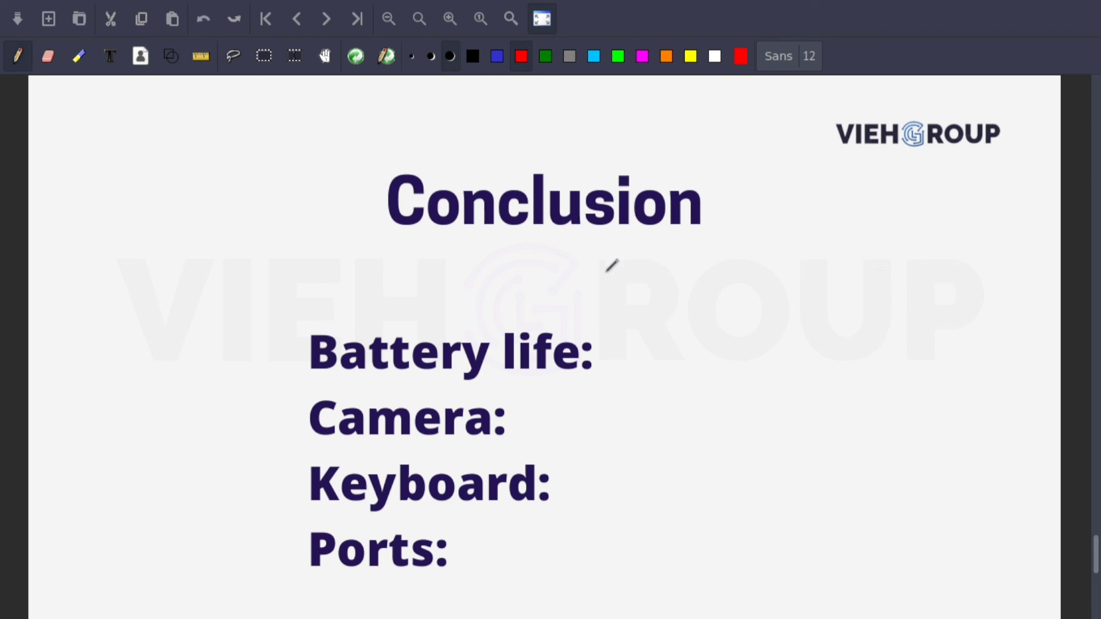
mouse_move(625, 331)
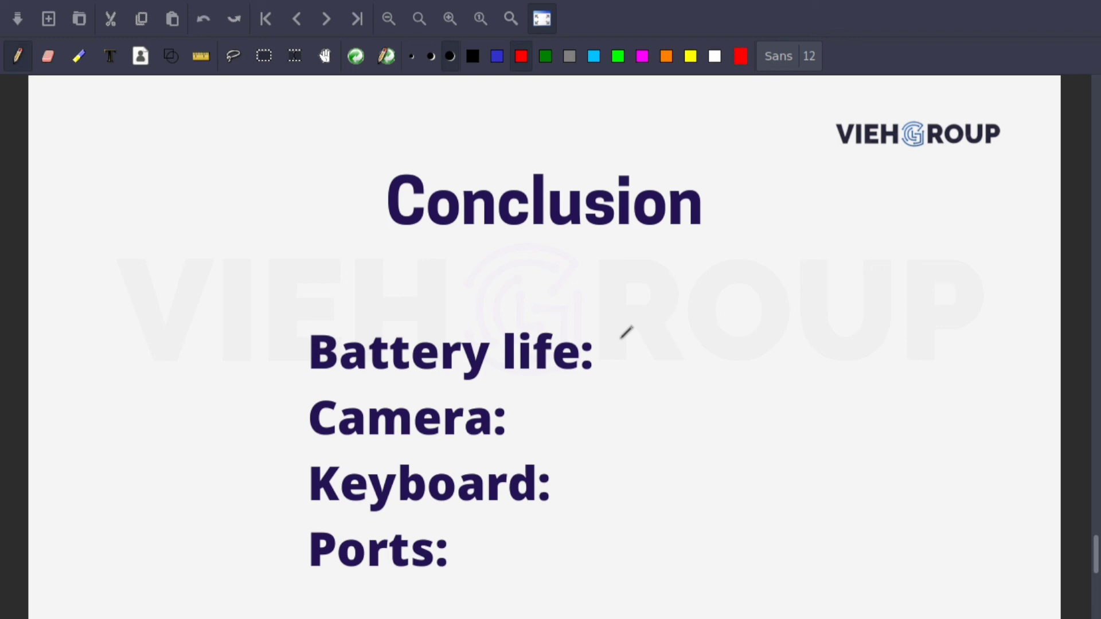
left_click_drag(624, 359, 749, 273)
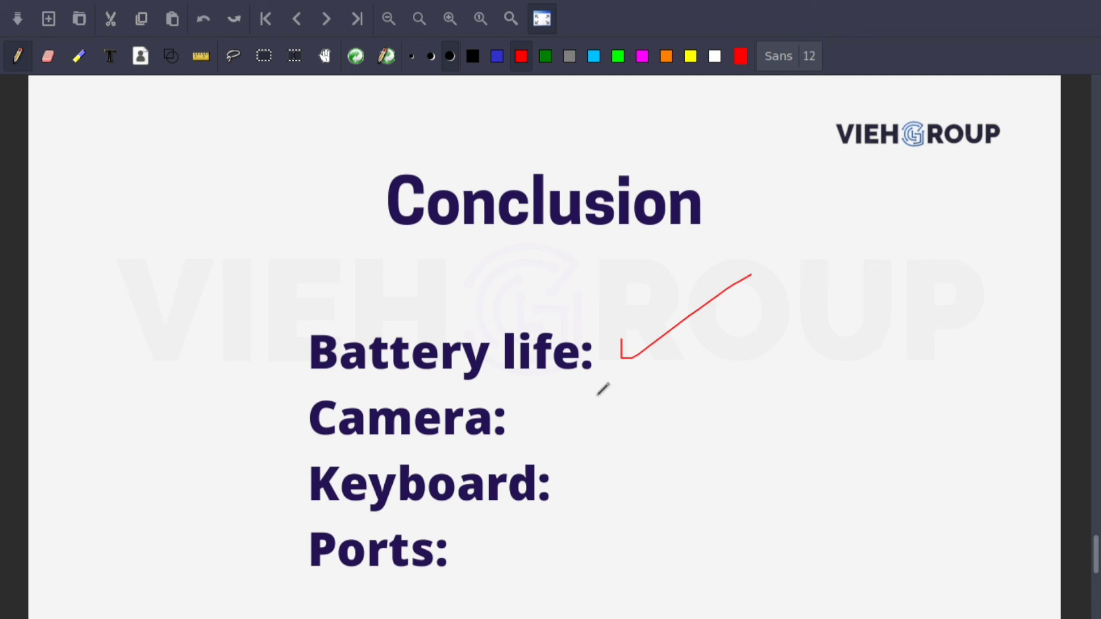
left_click_drag(527, 413, 544, 424)
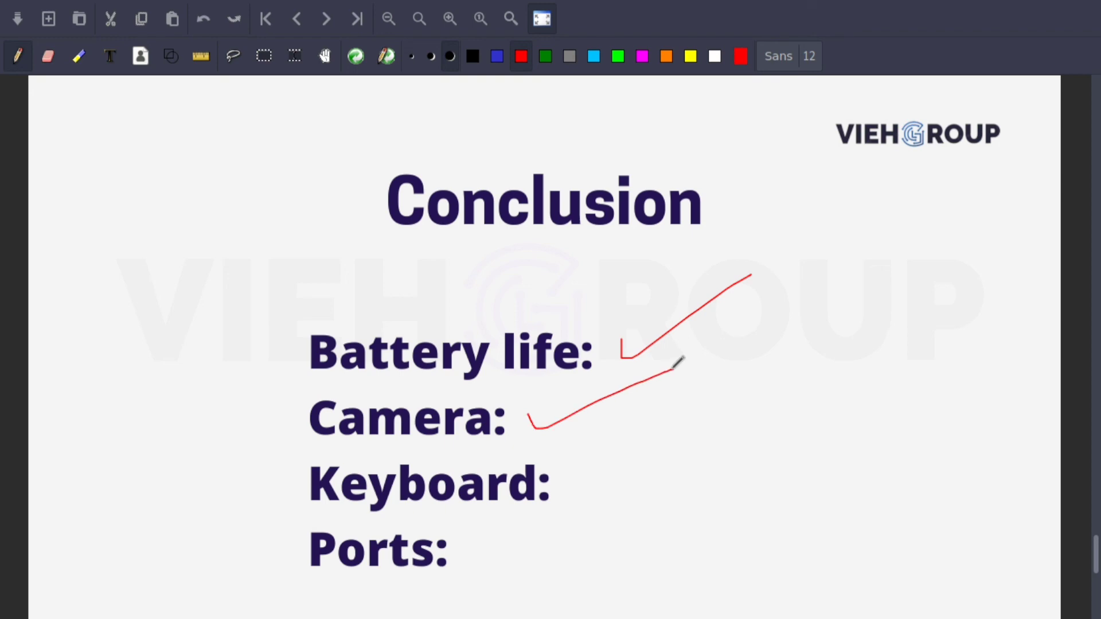
mouse_move(622, 472)
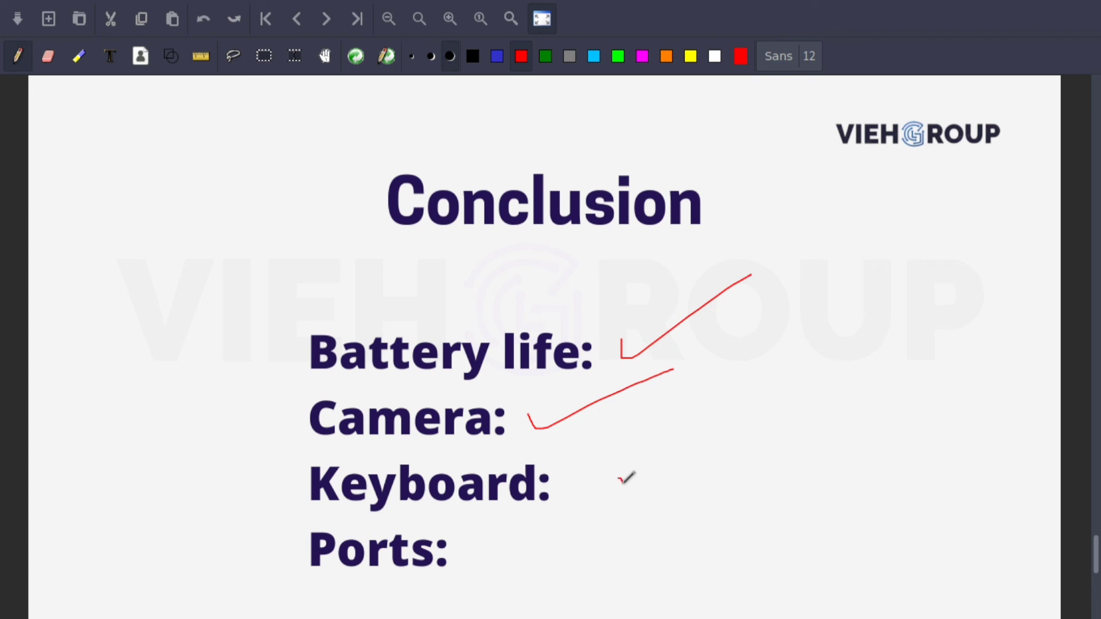
left_click_drag(622, 484, 706, 428)
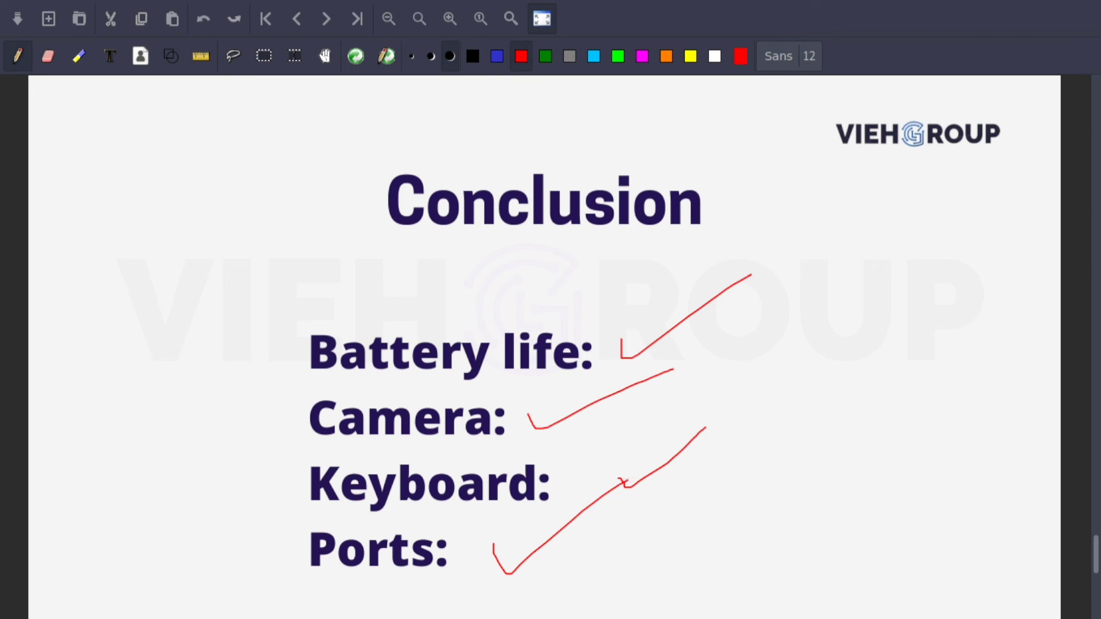
Advance to the closing Thank-you slide
left_click(324, 19)
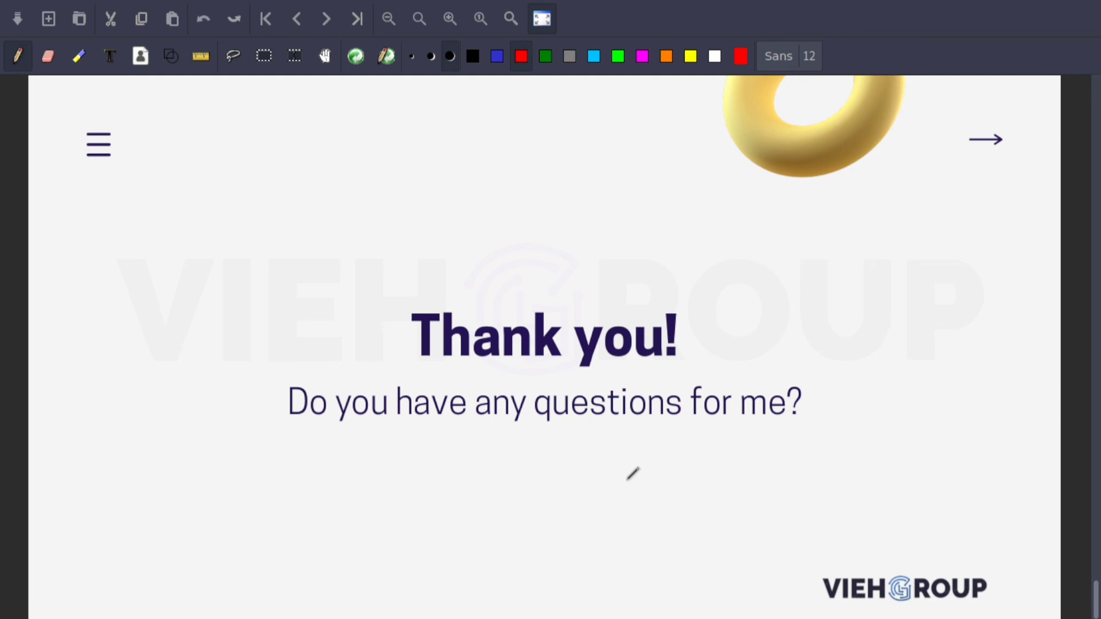